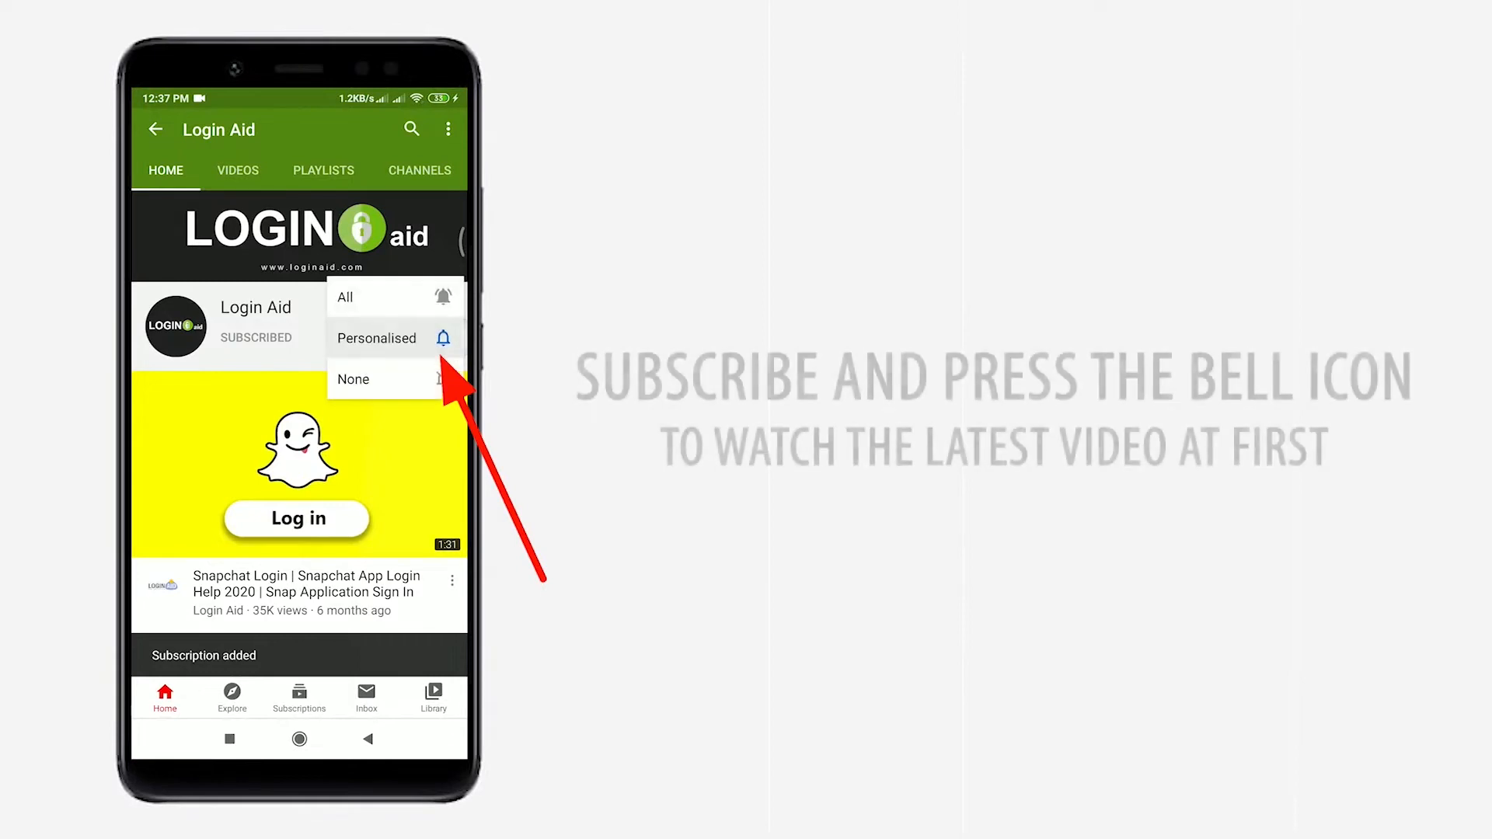
- Load amazon.com in a new browser tab and head to Sign in from the home page
left_click(344, 297)
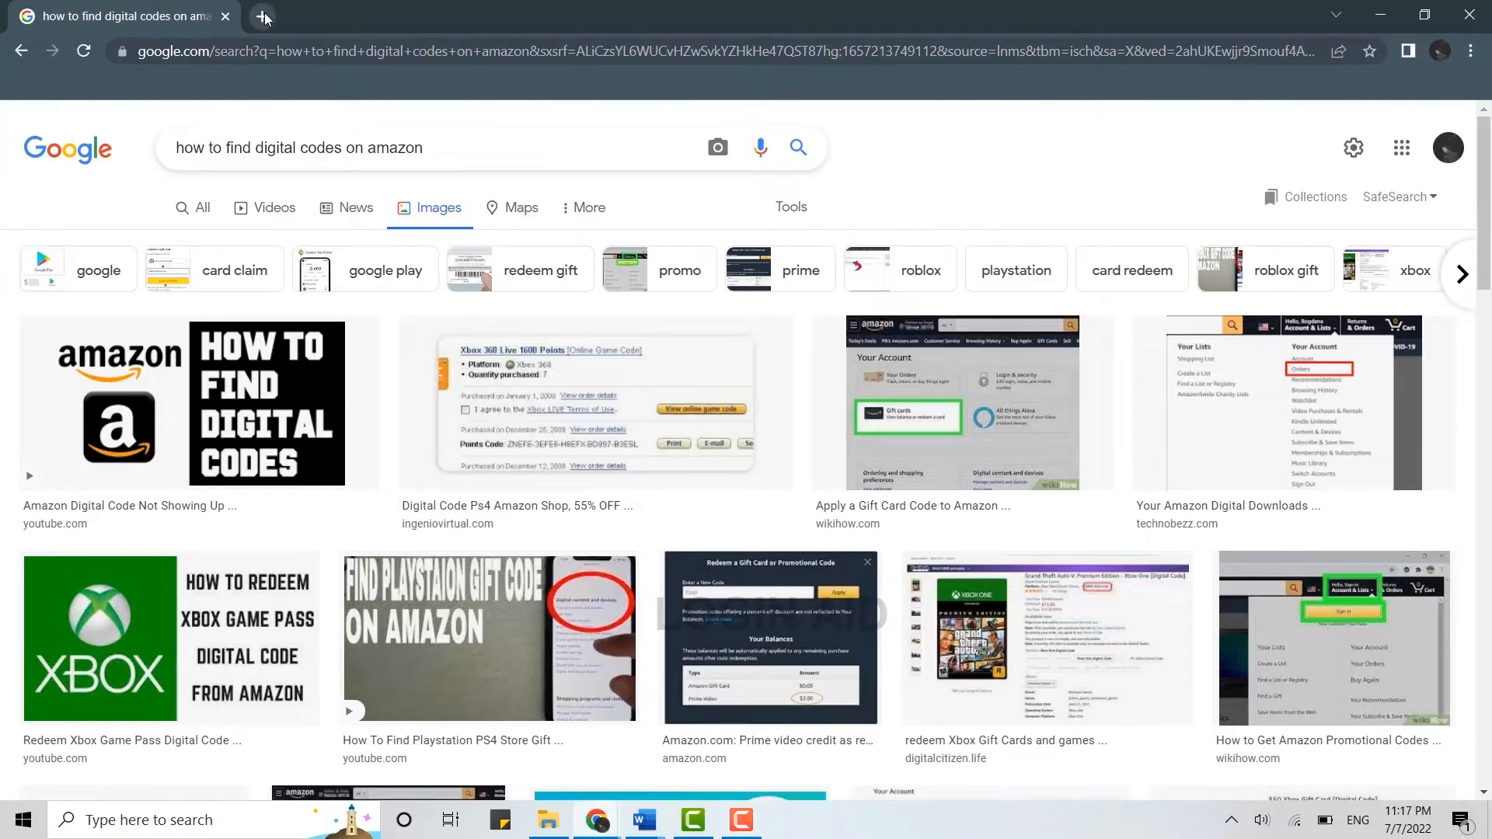
left_click(265, 15)
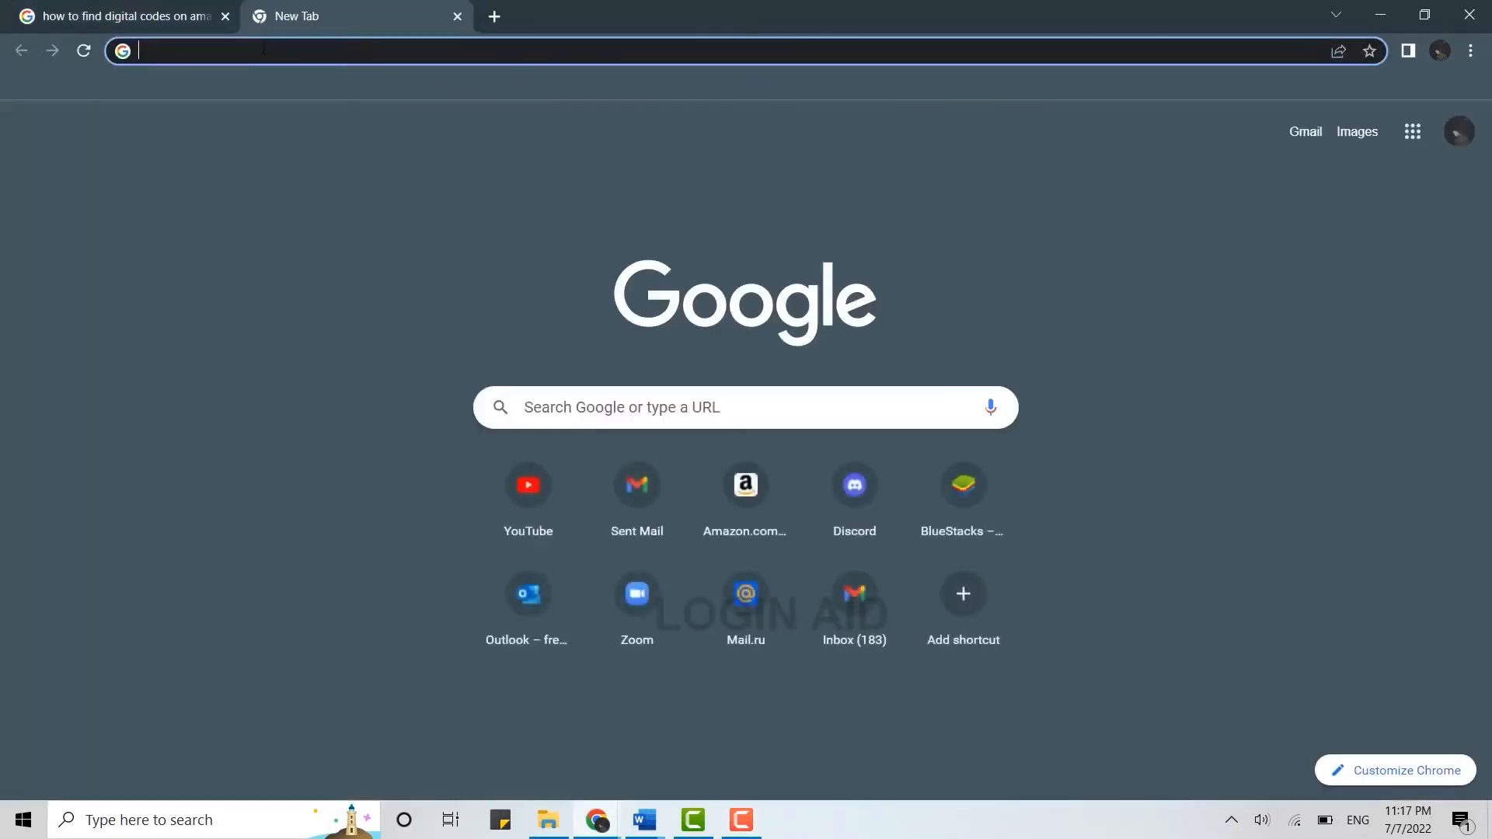
type("amazon.com")
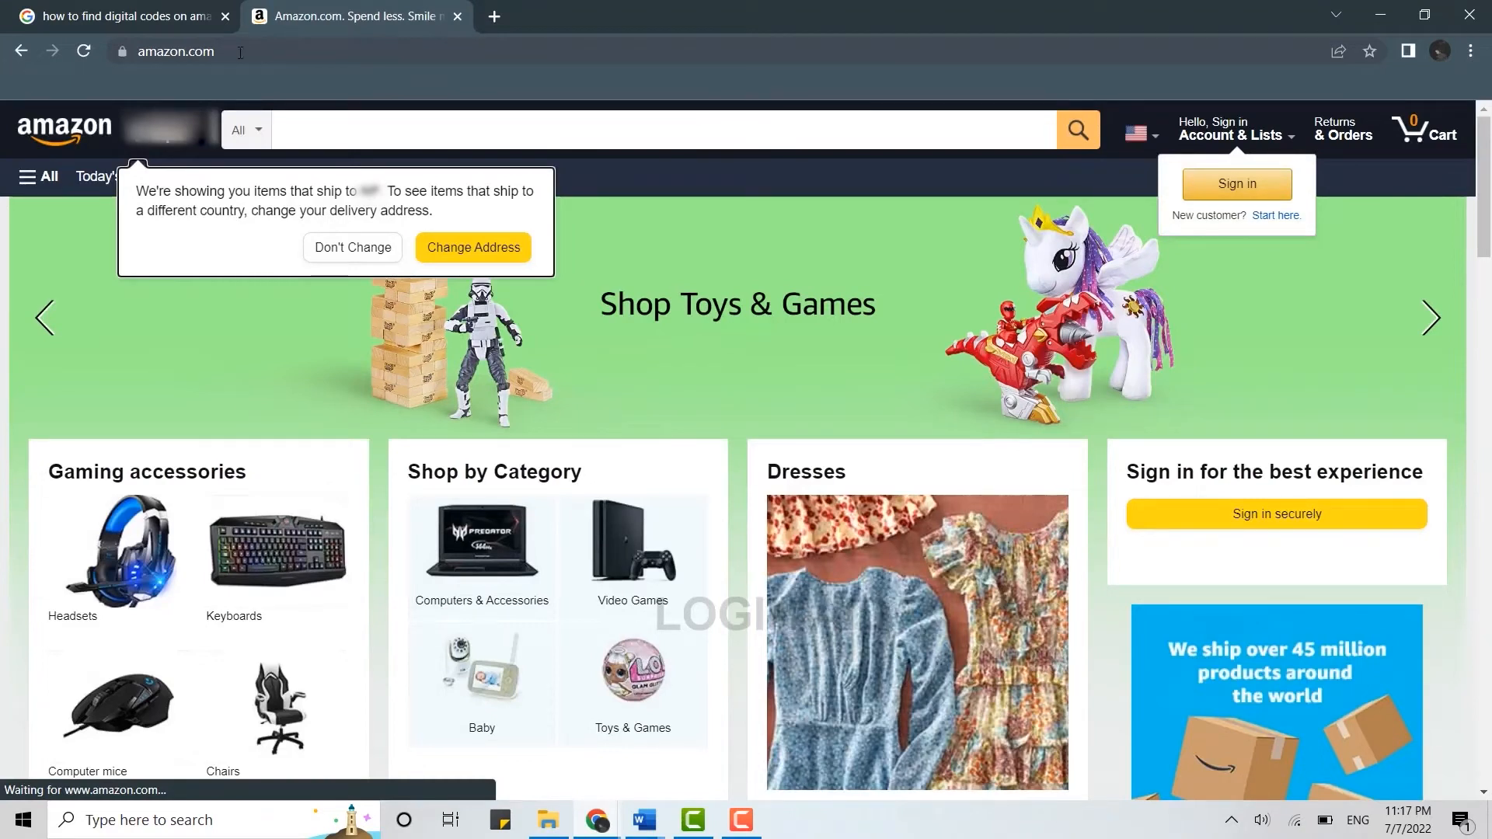
left_click(1236, 183)
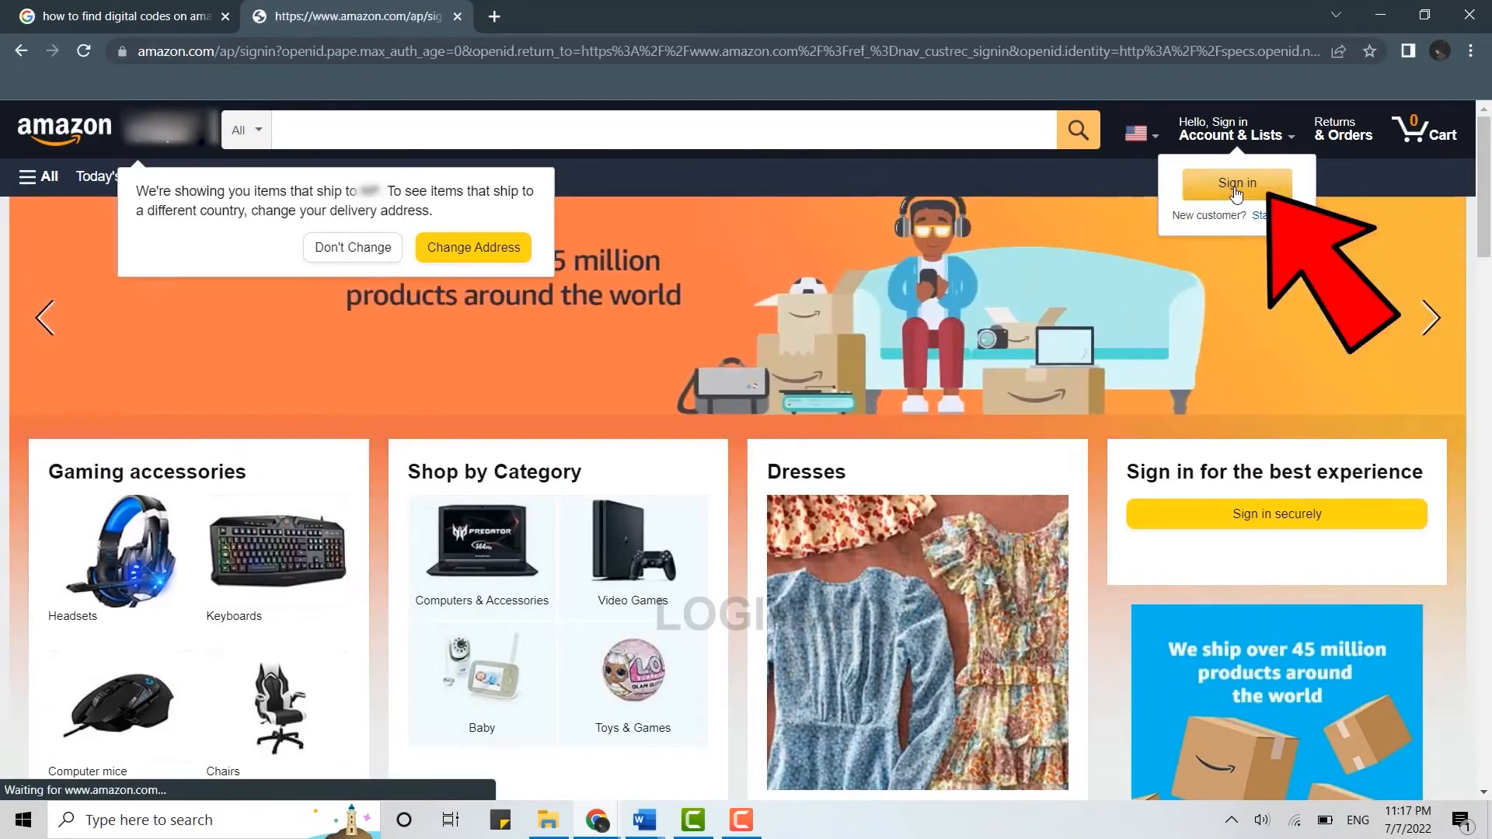
- Sign in with the saved account email and password, landing on the personalised homepage
left_click(1236, 184)
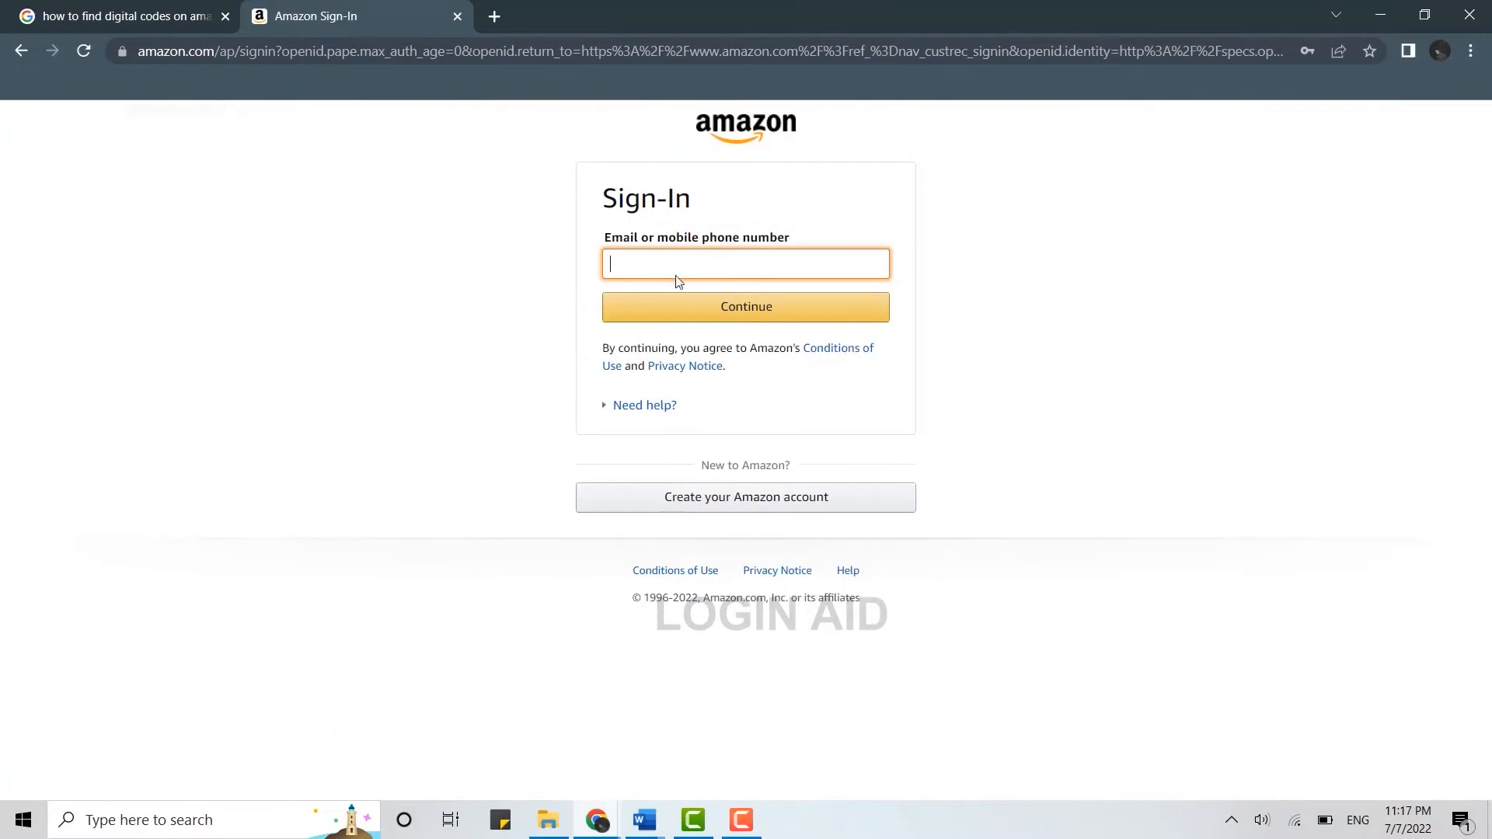
left_click(744, 264)
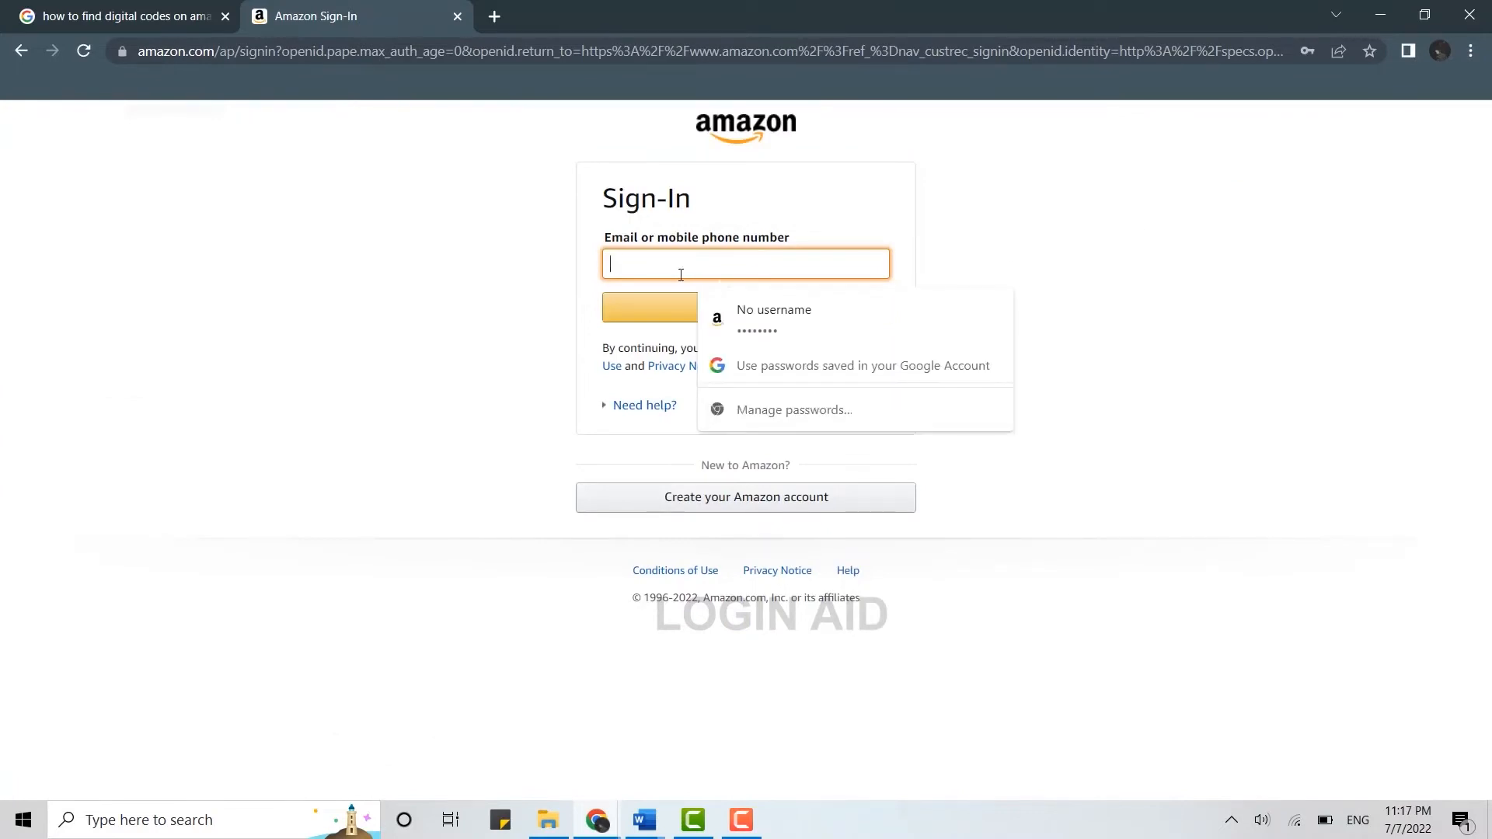
type("ale")
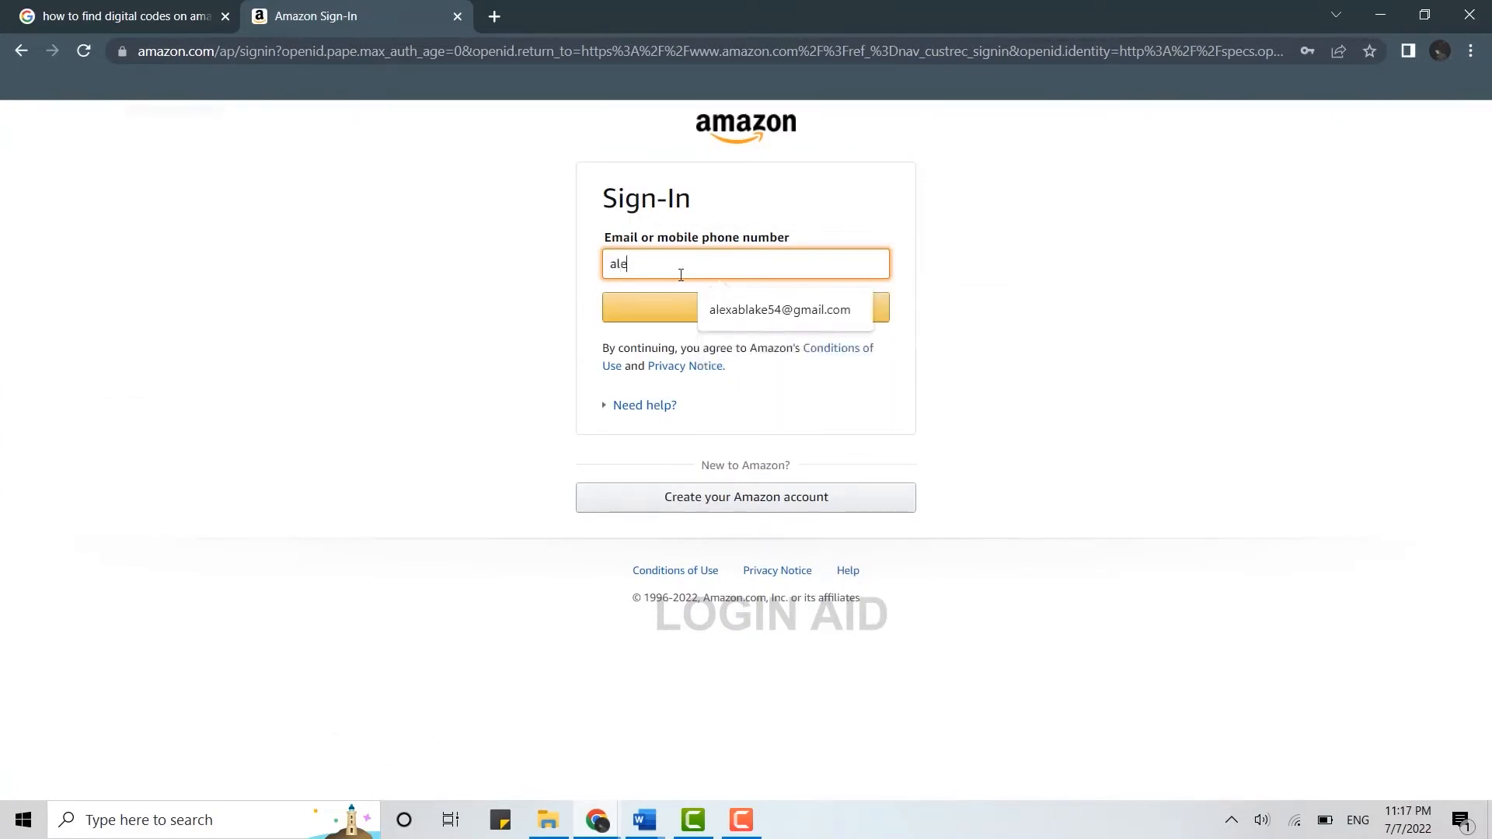
left_click(779, 309)
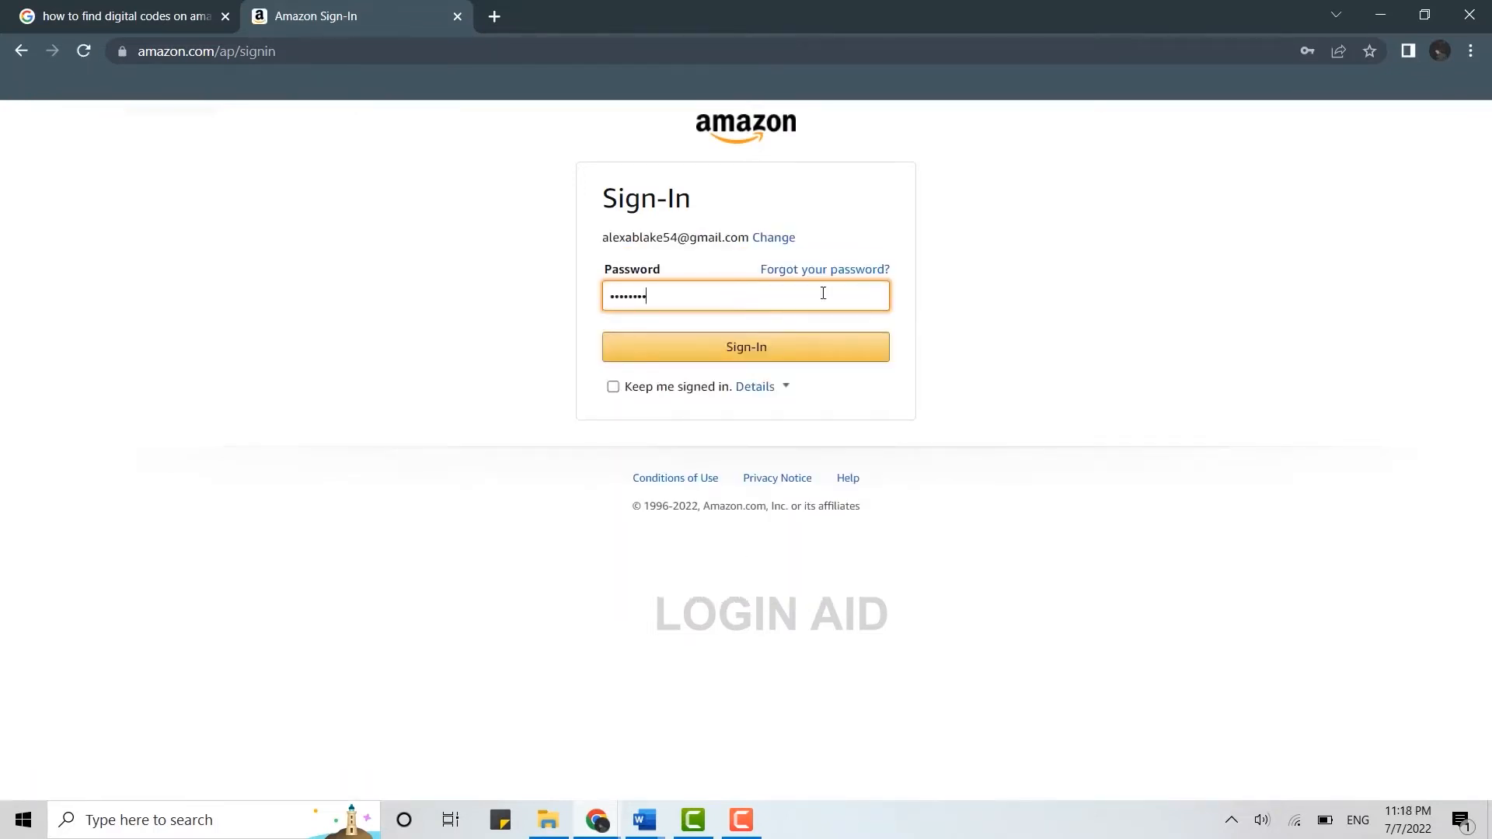
left_click(744, 347)
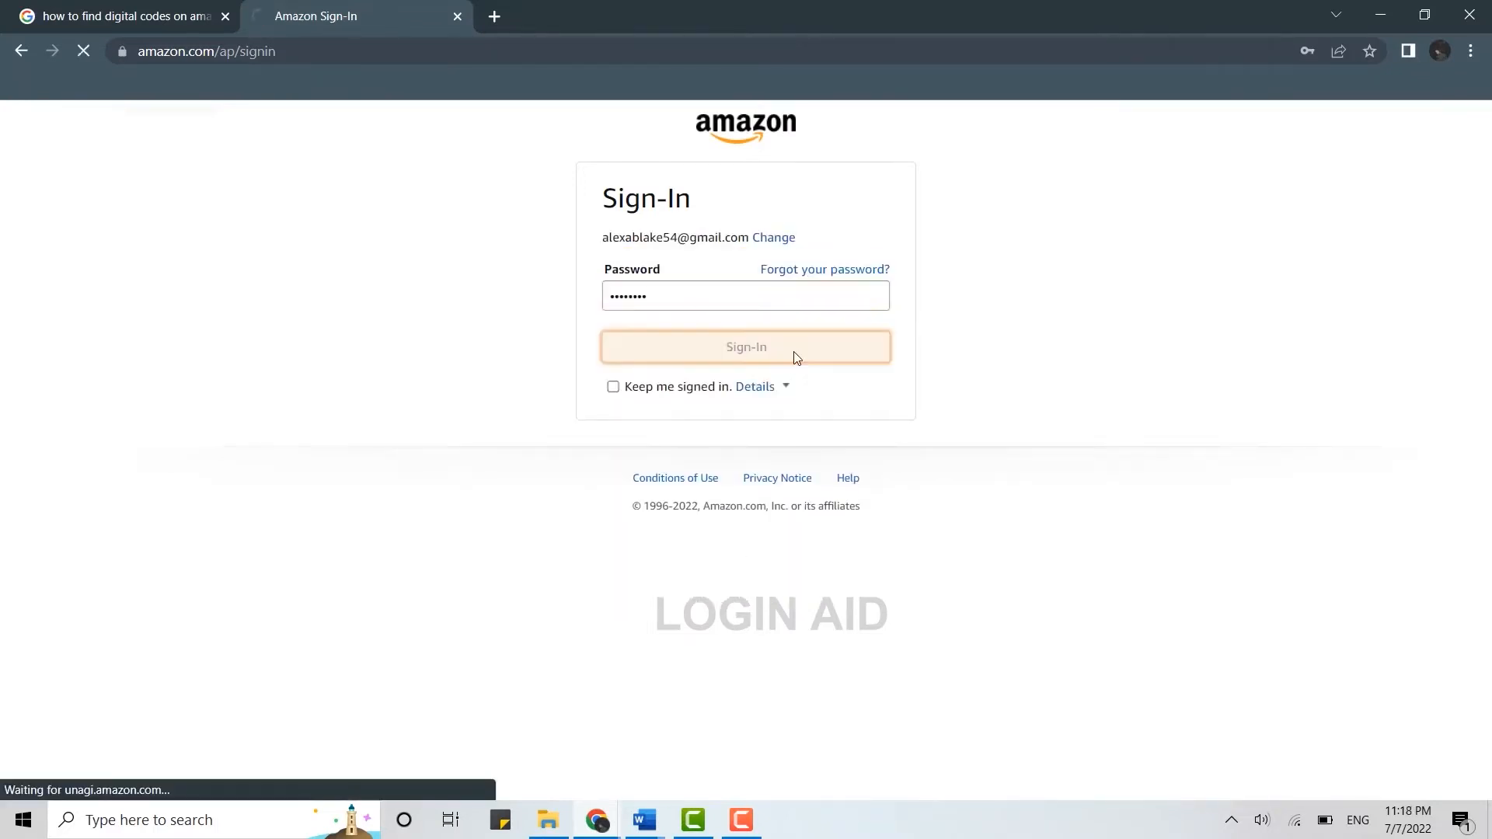
left_click(746, 346)
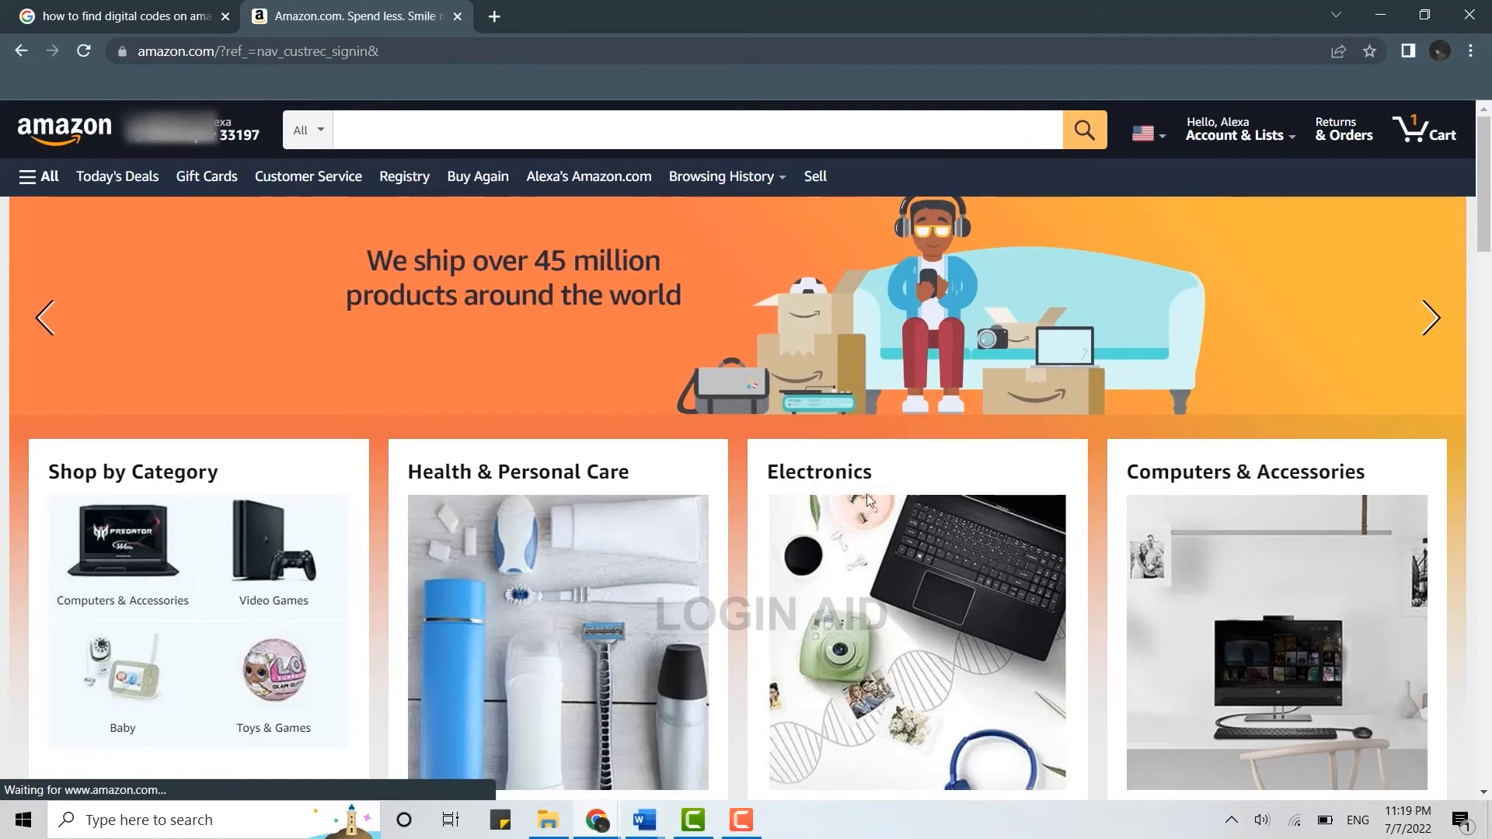
- Go to Your Account via Account & Lists and scroll to the Digital content and devices box
left_click(1238, 129)
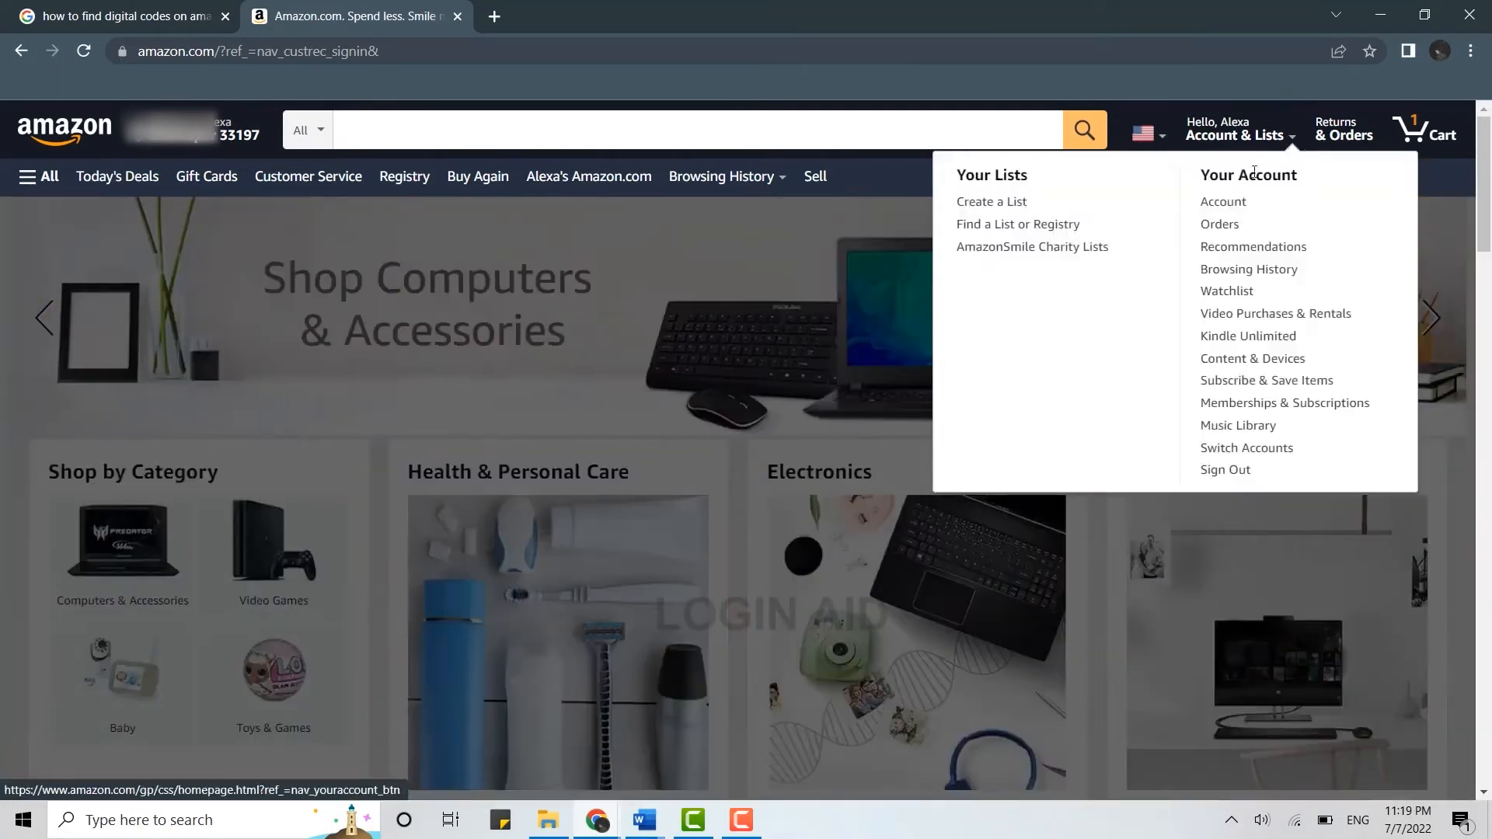
left_click(1224, 202)
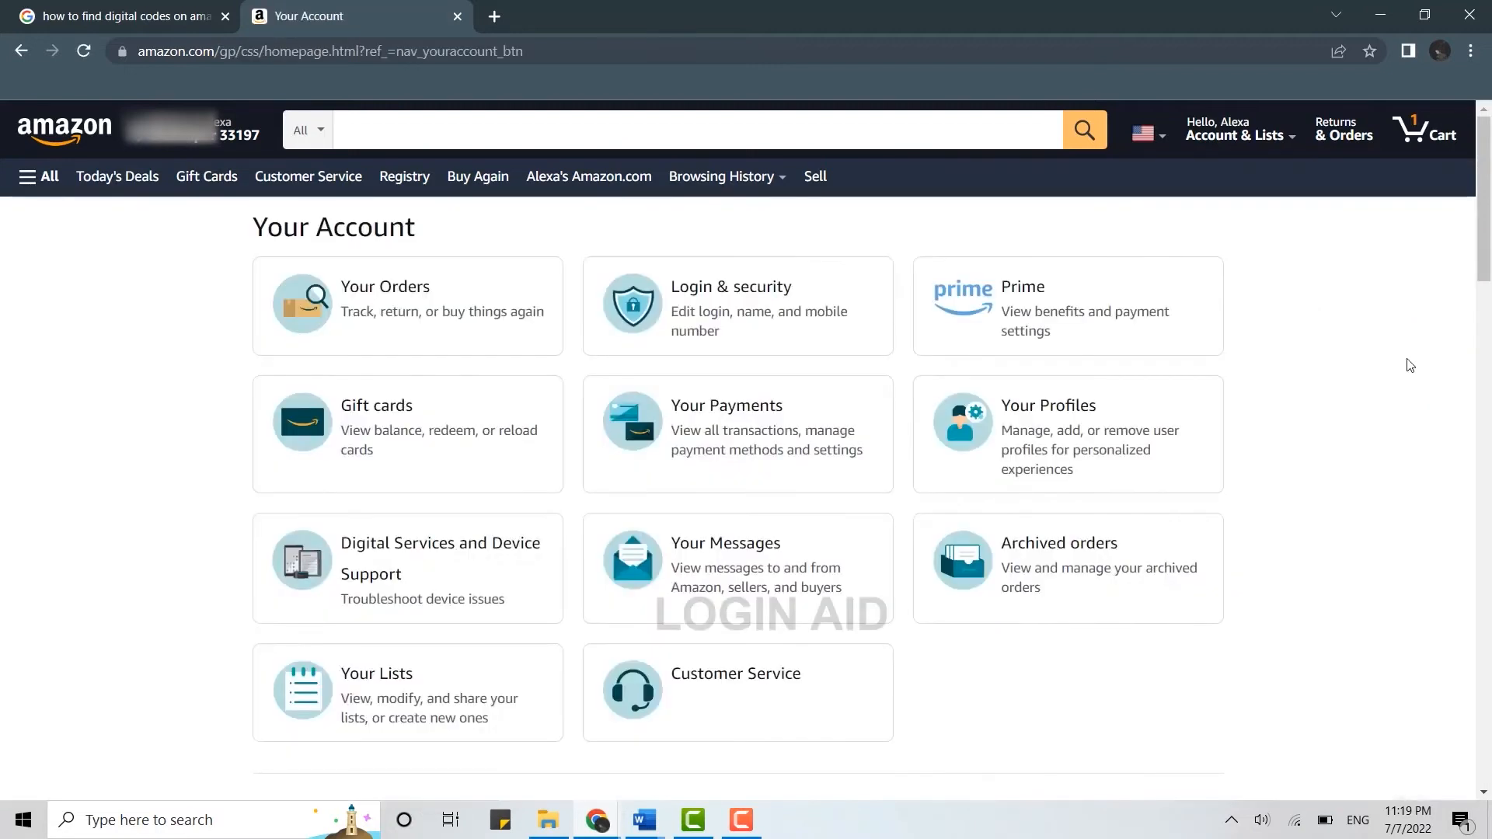
scroll("down", 3)
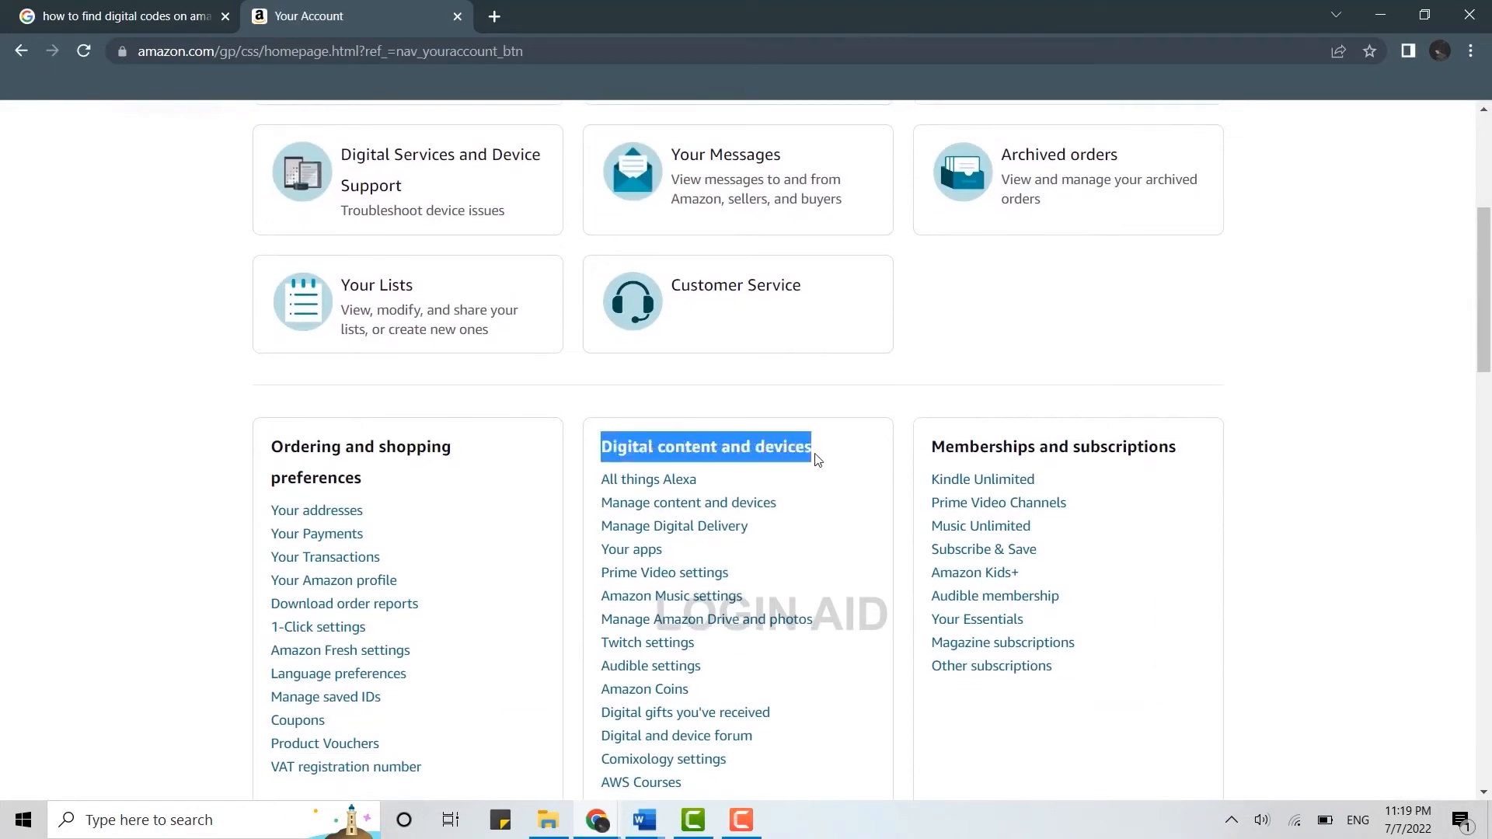
scroll("down", 3)
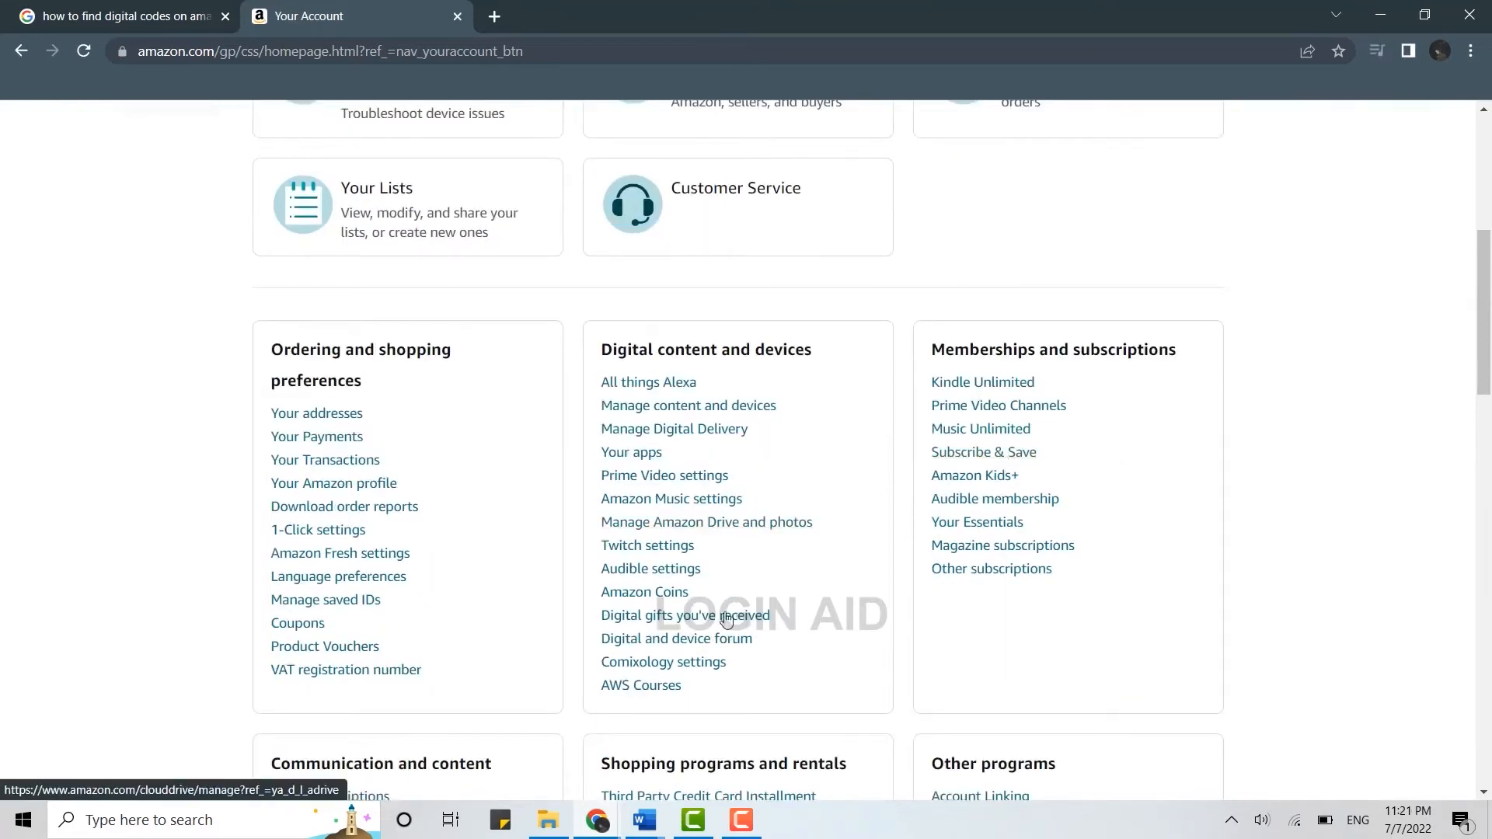
- View 'Digital gifts you've received' in a new tab, check the content type filter, finding no results
right_click(684, 616)
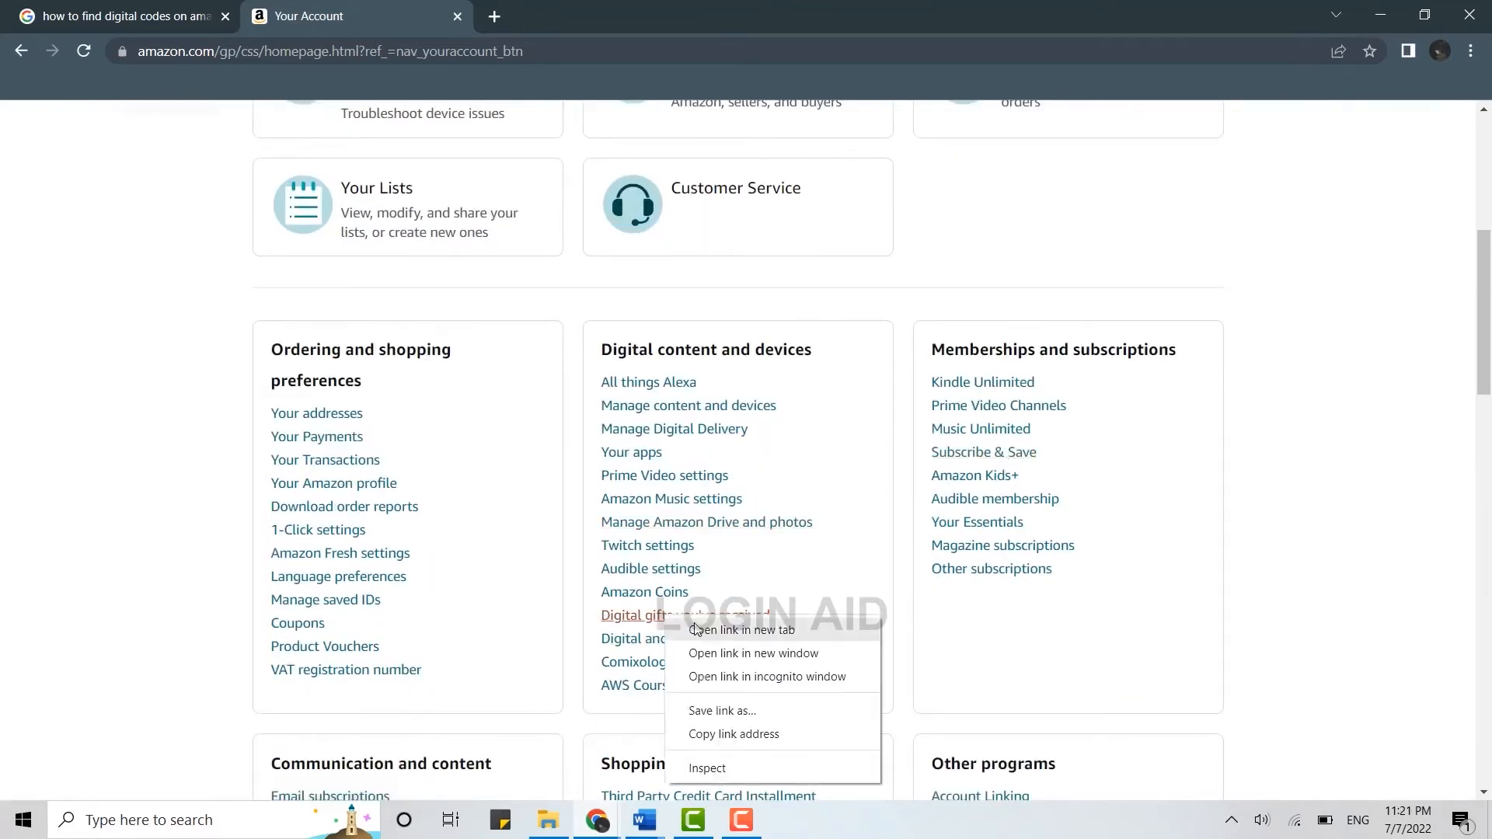
left_click(744, 630)
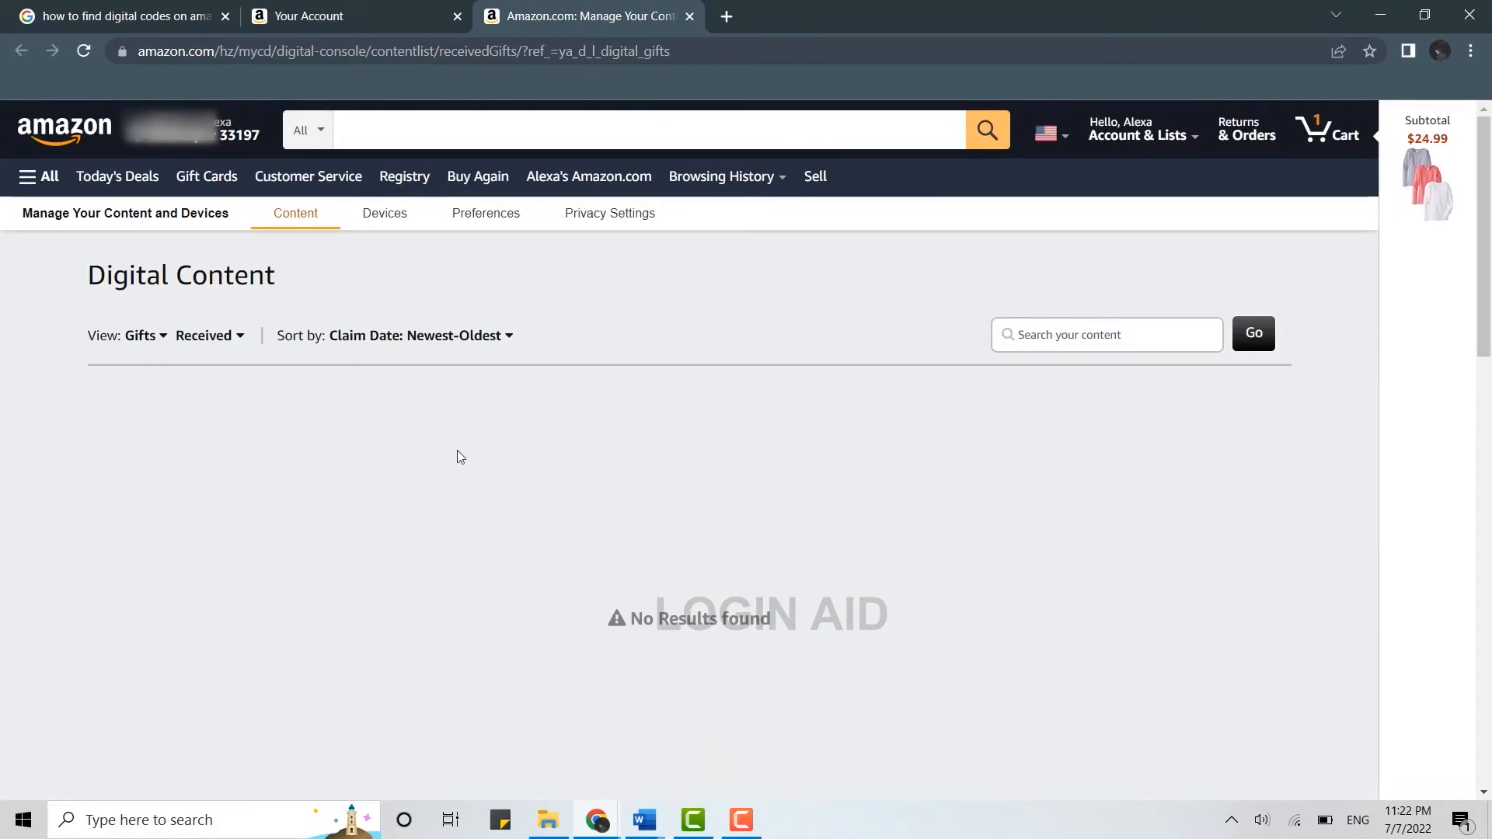
left_click(143, 336)
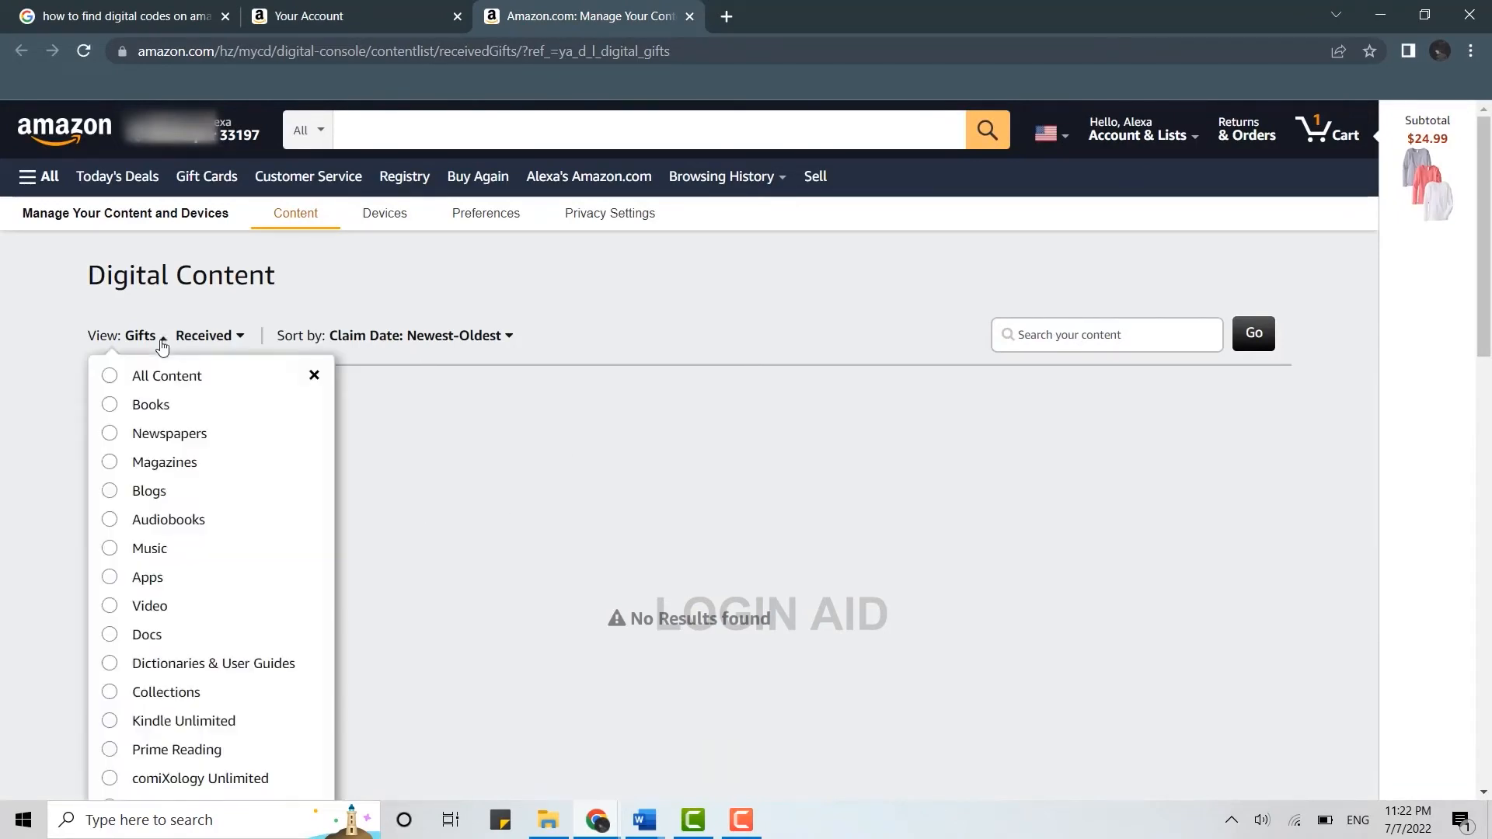
scroll("down", 3)
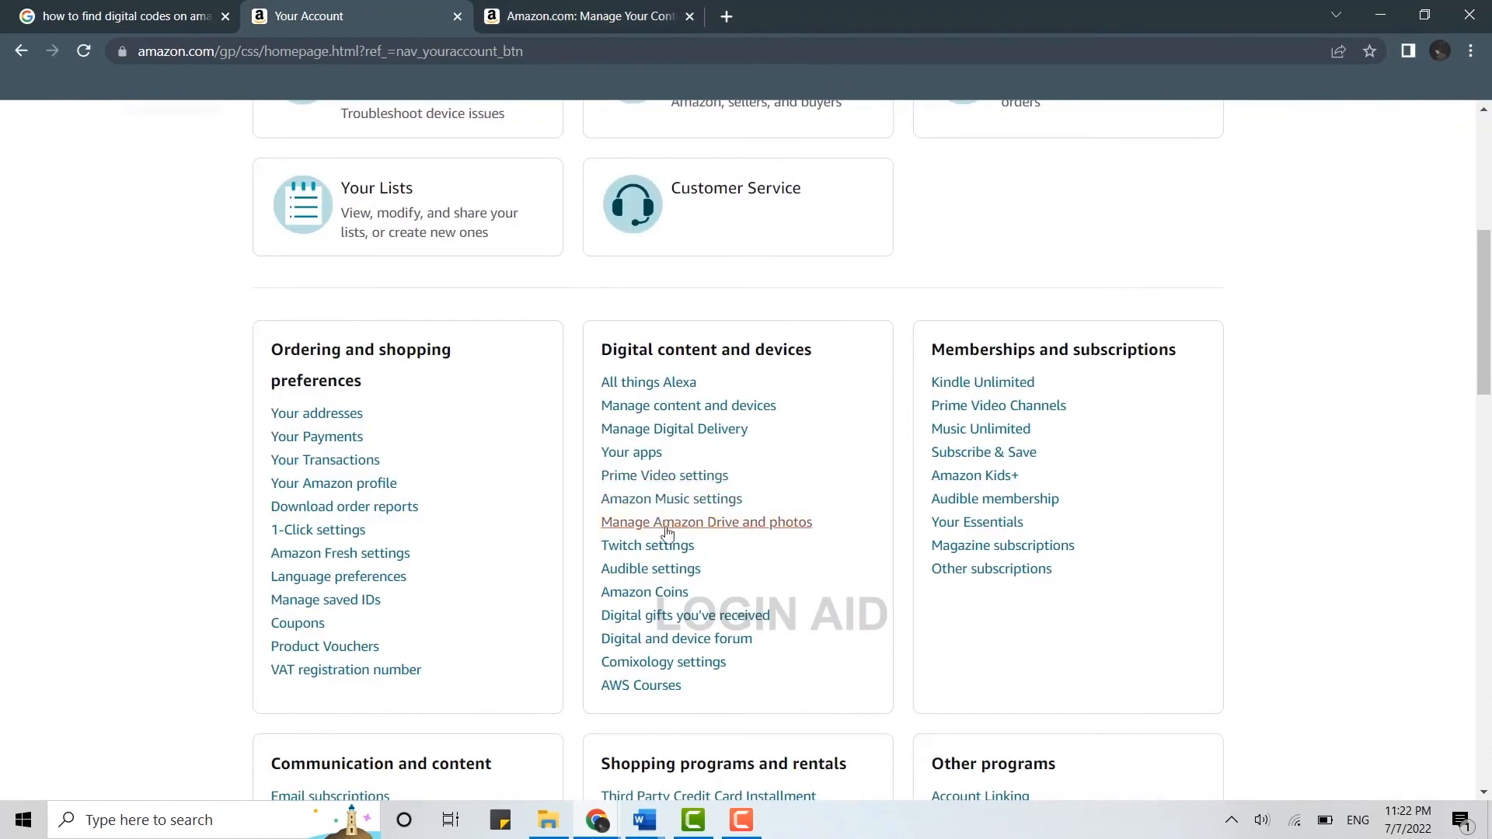
- Launch Manage Digital Delivery in a new tab showing the game-account linking page
right_click(705, 523)
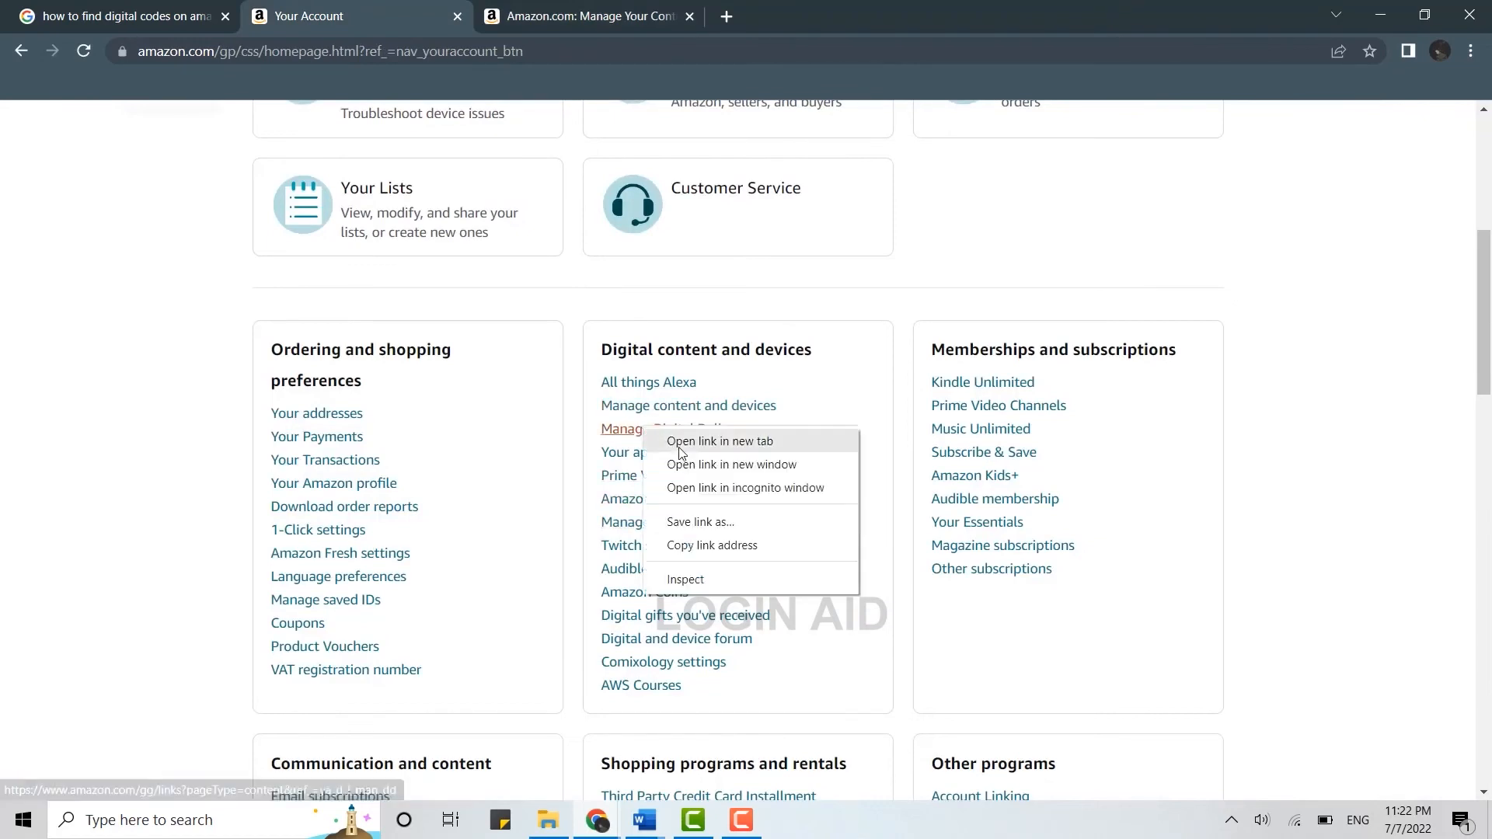
left_click(721, 440)
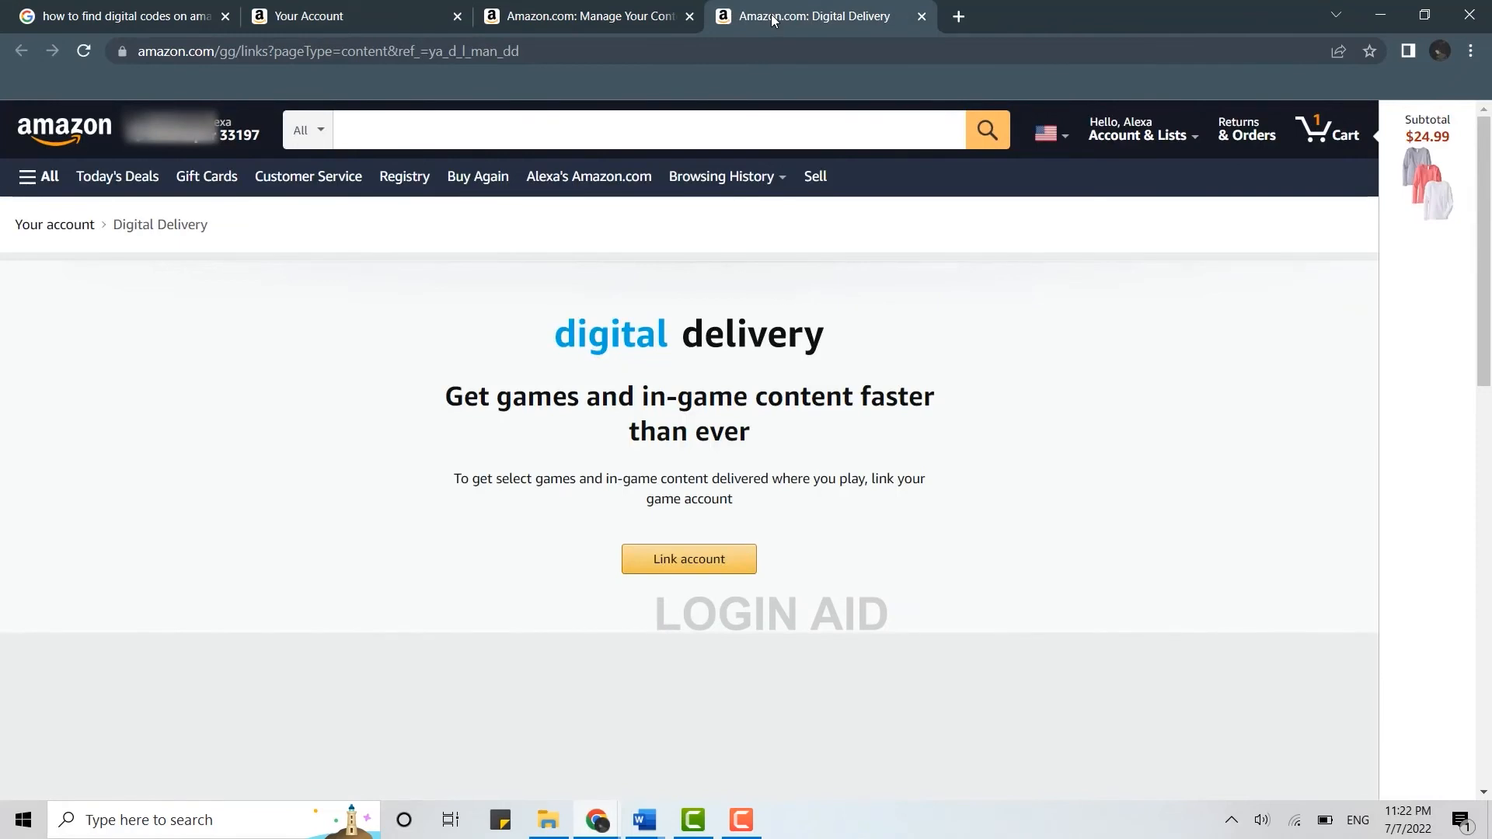
mouse_move(940, 426)
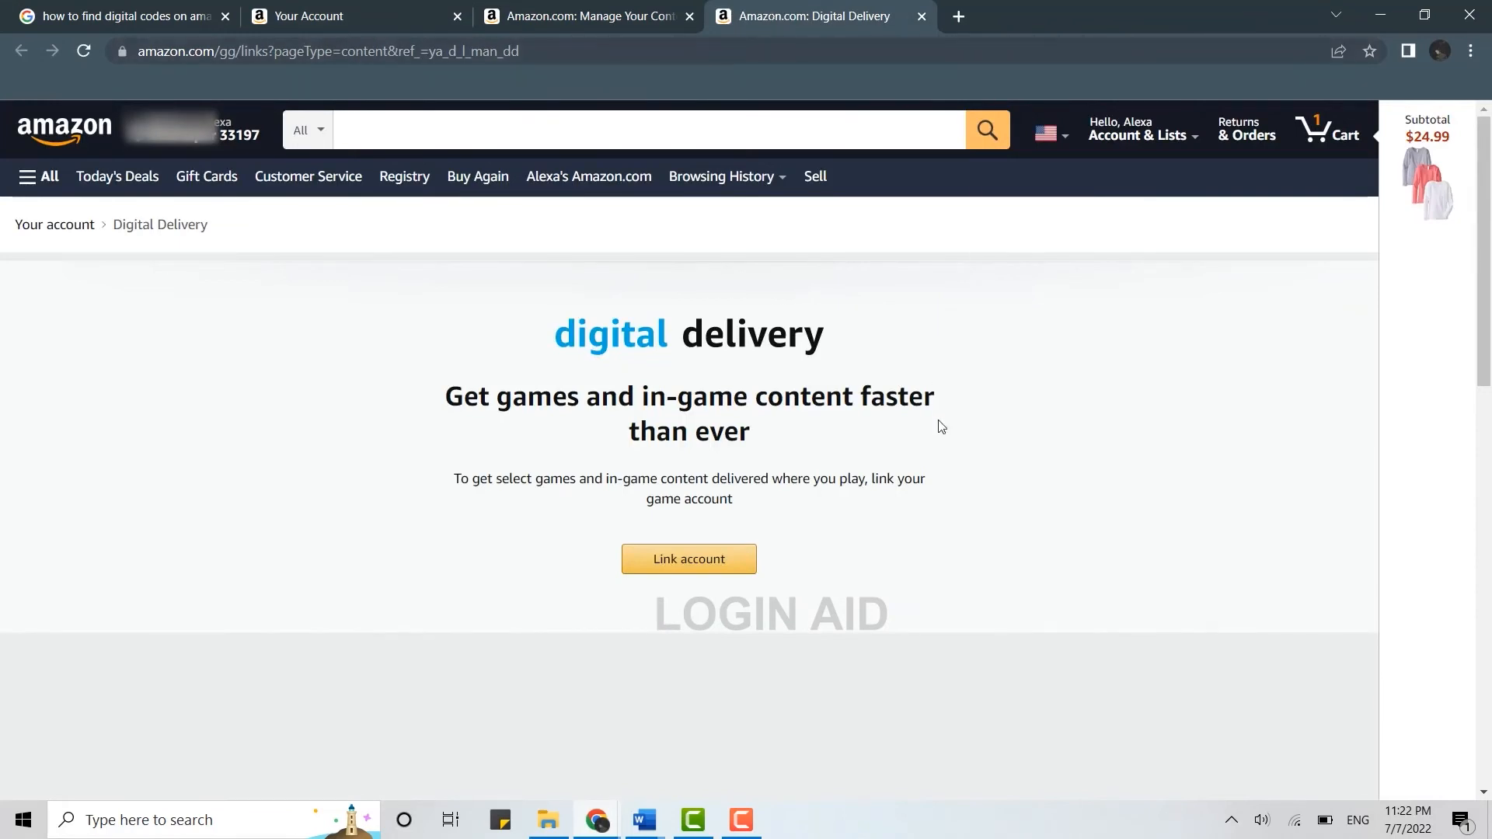
mouse_move(943, 432)
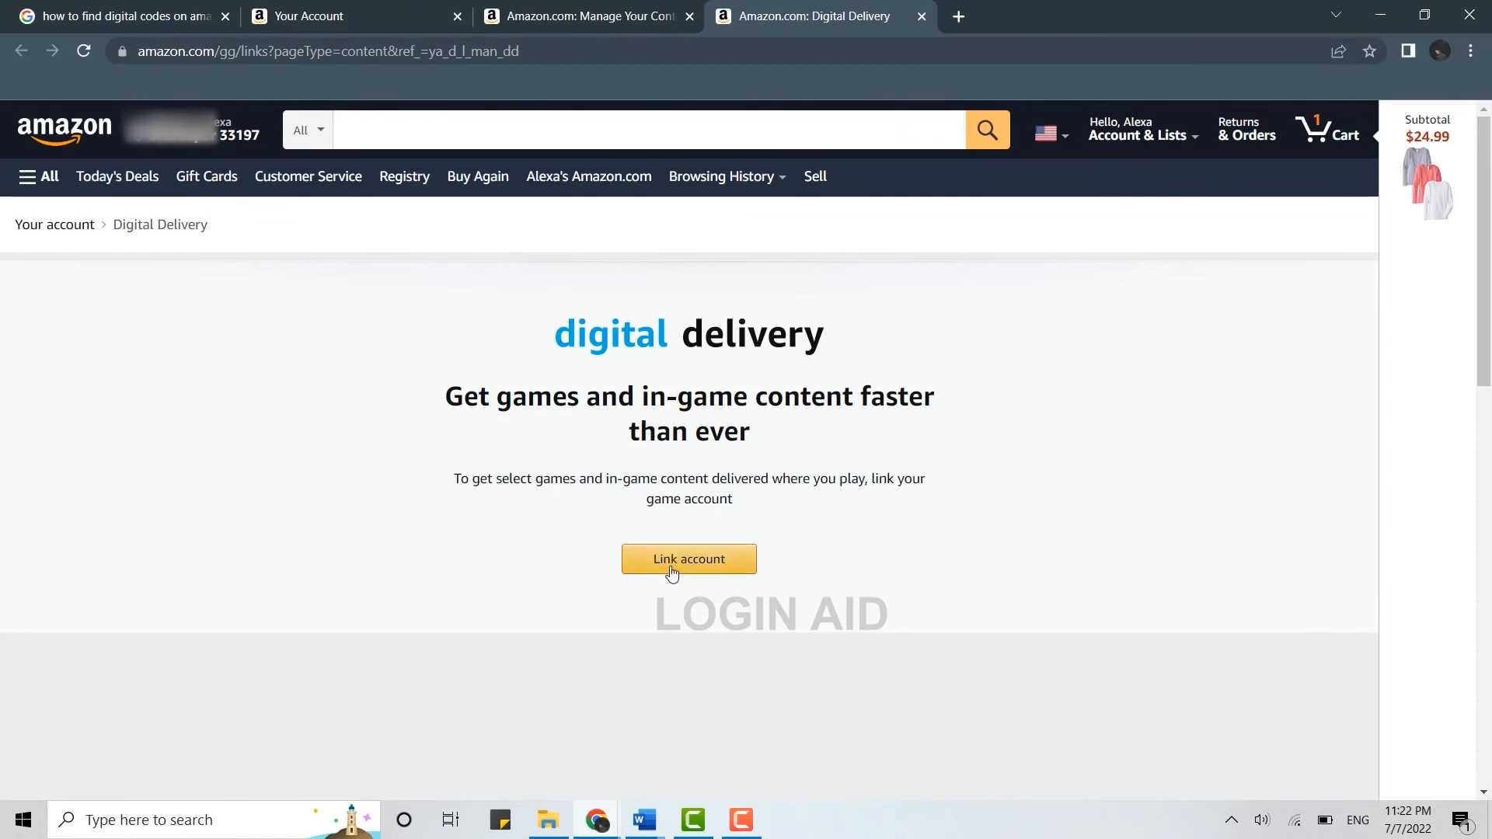
left_click(689, 558)
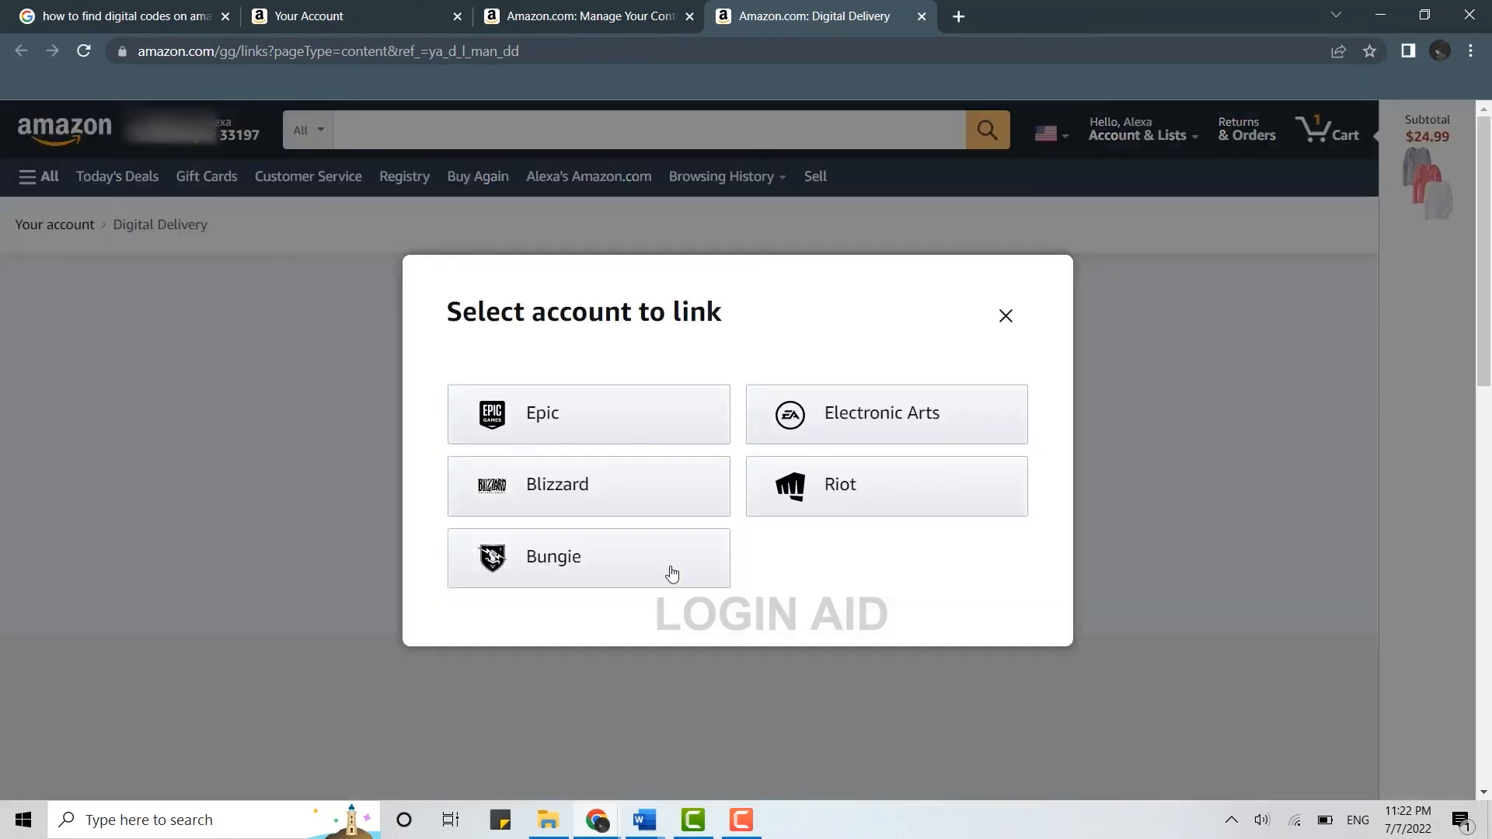
mouse_move(663, 513)
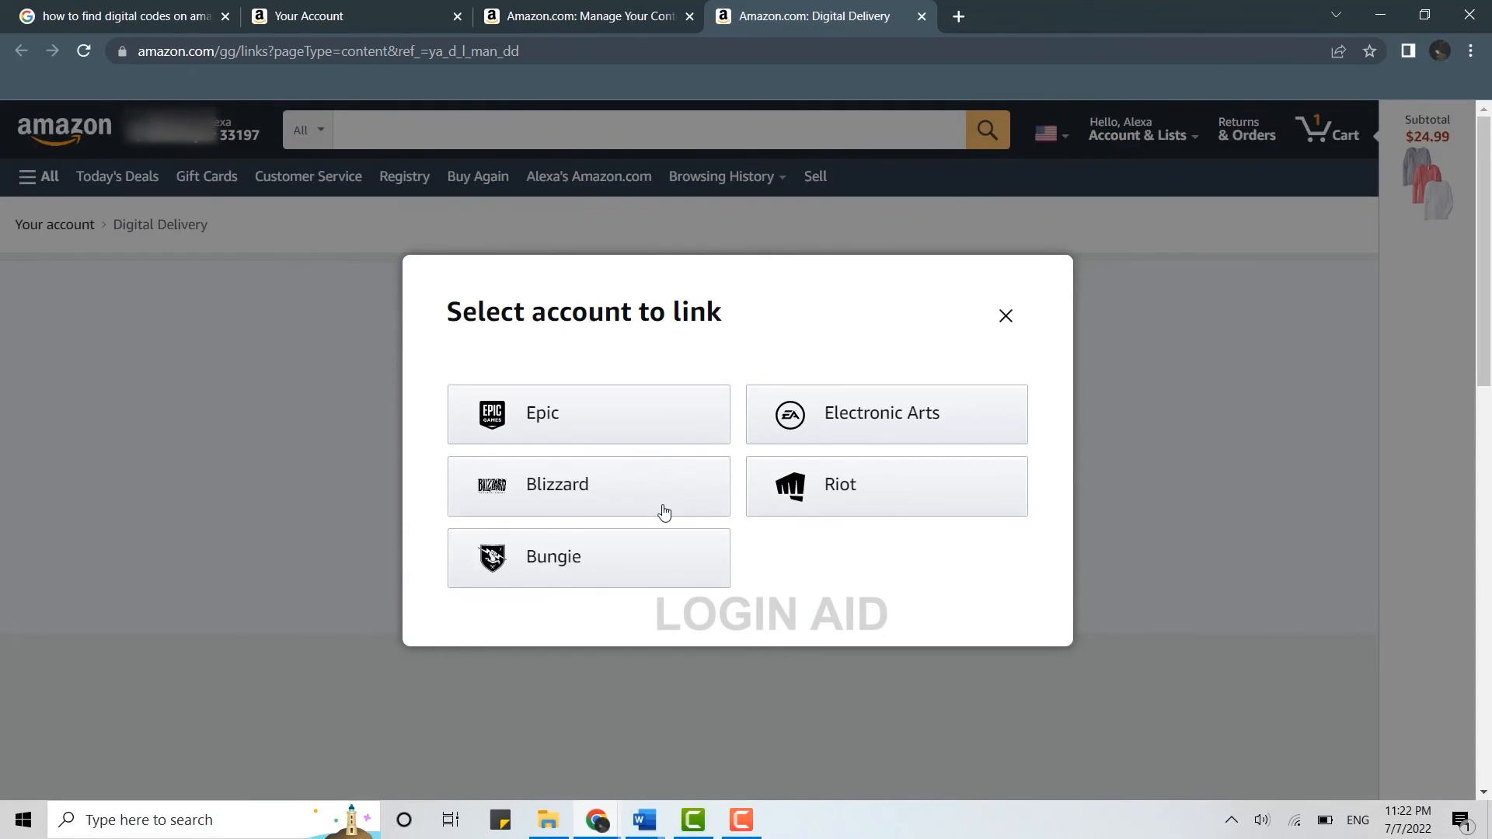
left_click(1006, 315)
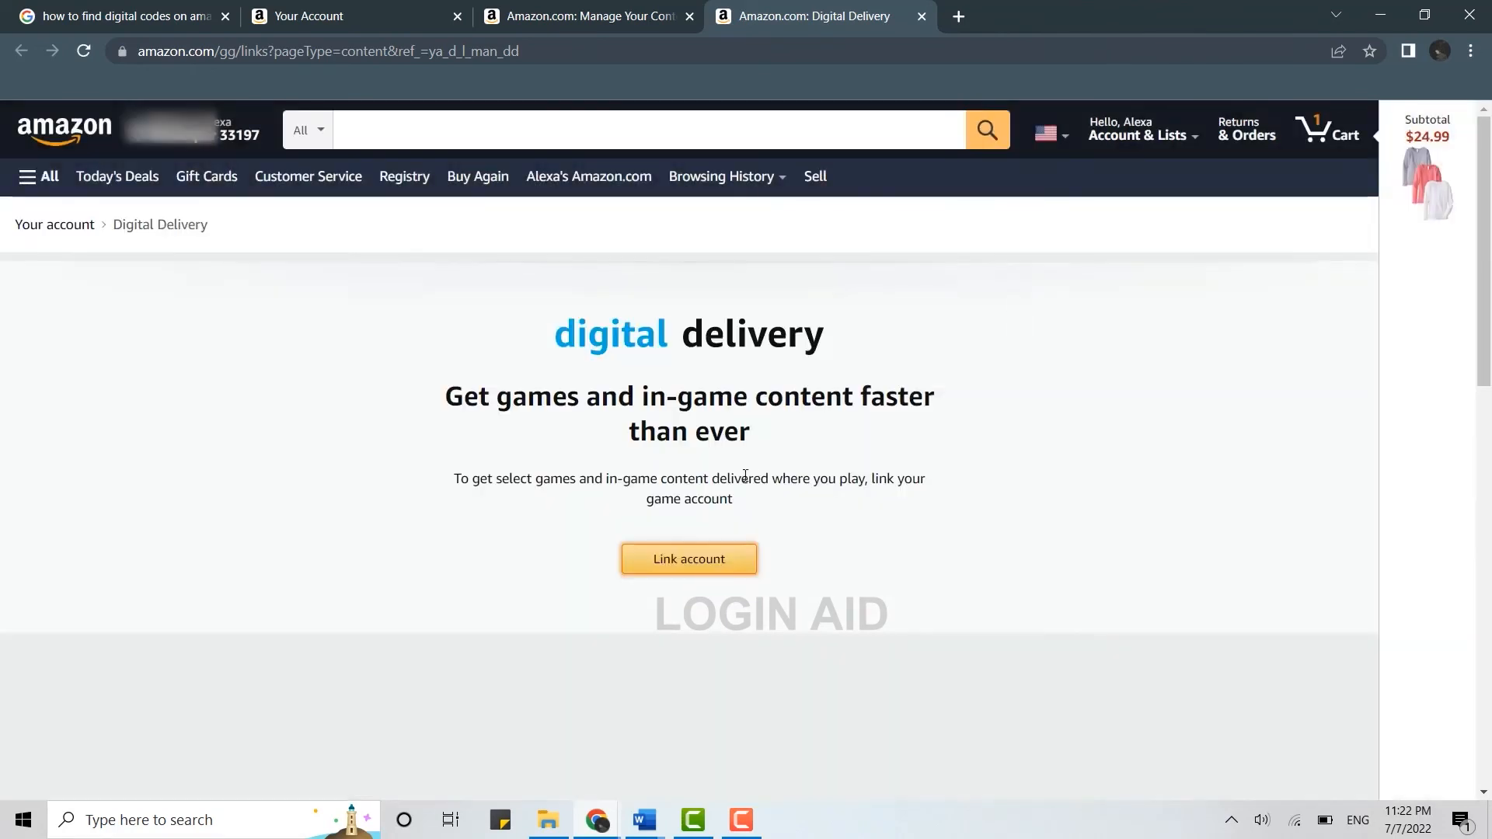
mouse_move(760, 477)
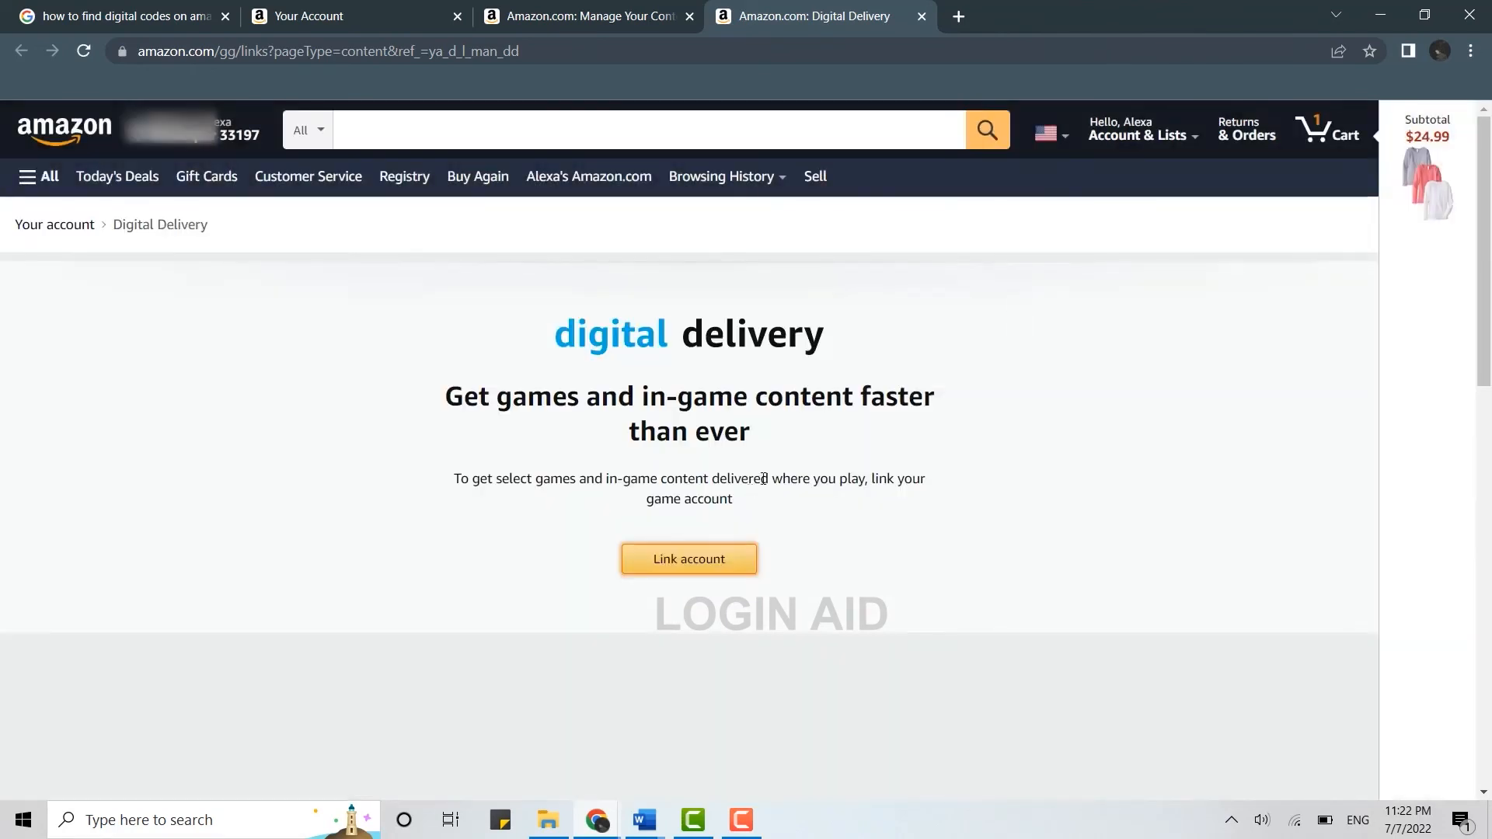